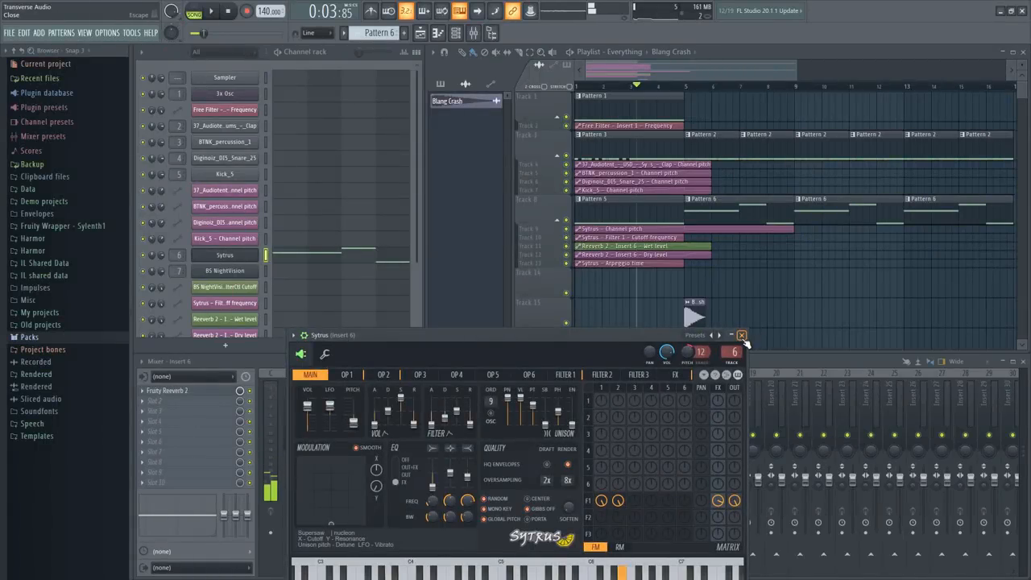
# Close the Sytrus synth window and start a fresh, empty project.
pyautogui.click(741, 335)
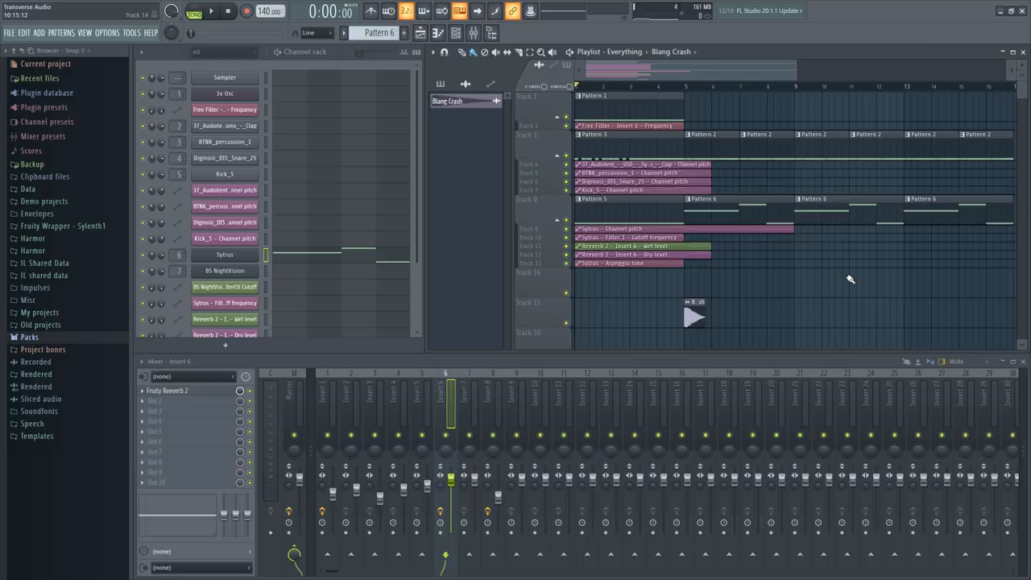
pyautogui.click(211, 10)
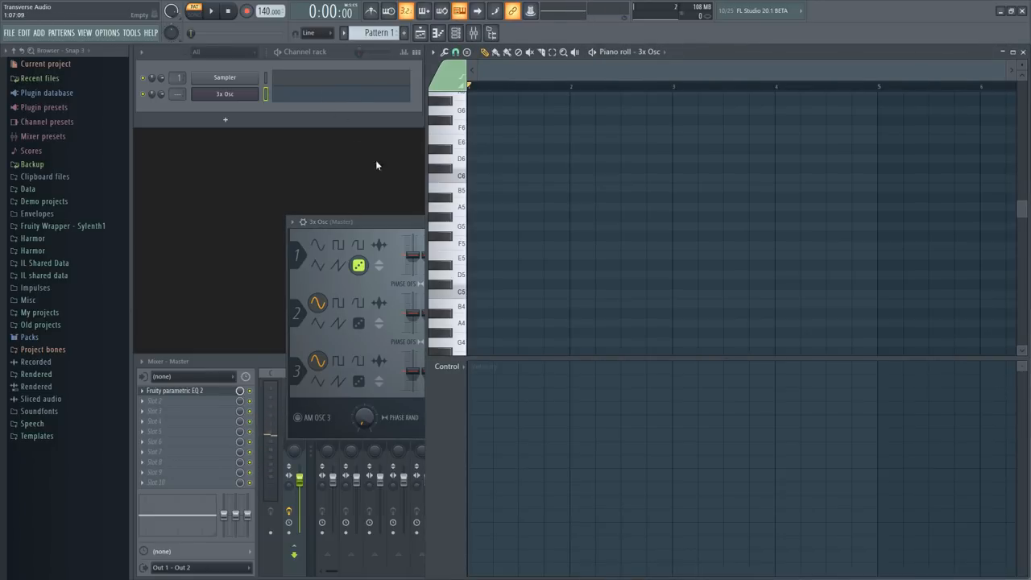
# Draw a long 3x Osc note, extend Pattern 1 in the playlist, and search plugins for 'free'.
pyautogui.moveTo(469, 293); pyautogui.dragTo(632, 293)
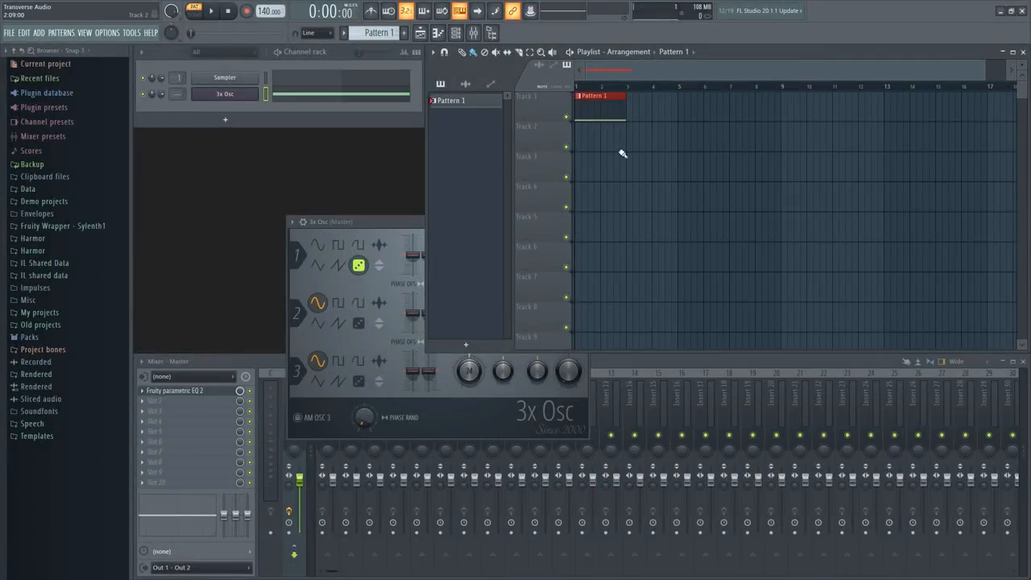
pyautogui.moveTo(600, 109); pyautogui.dragTo(713, 109)
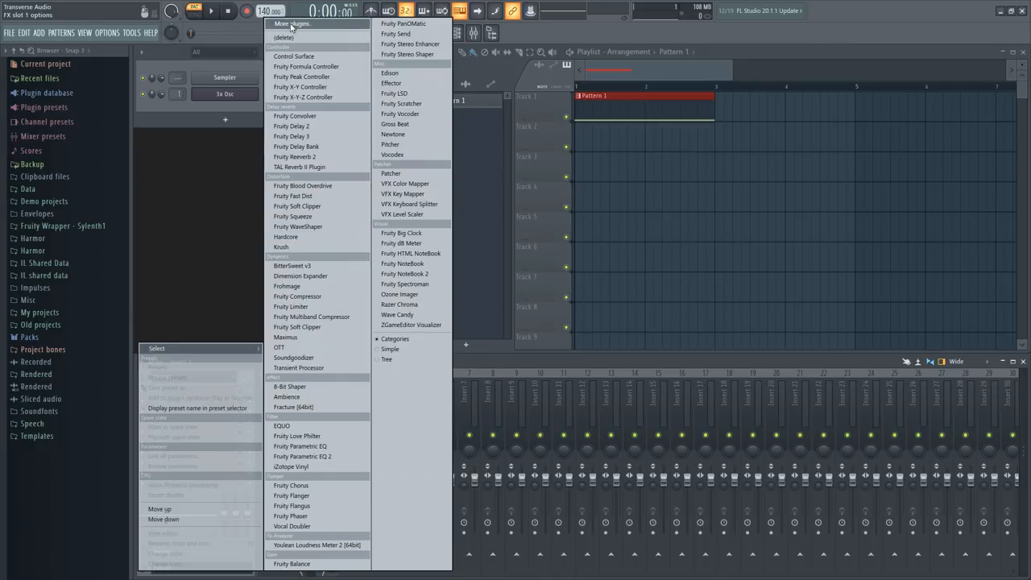
pyautogui.click(293, 24)
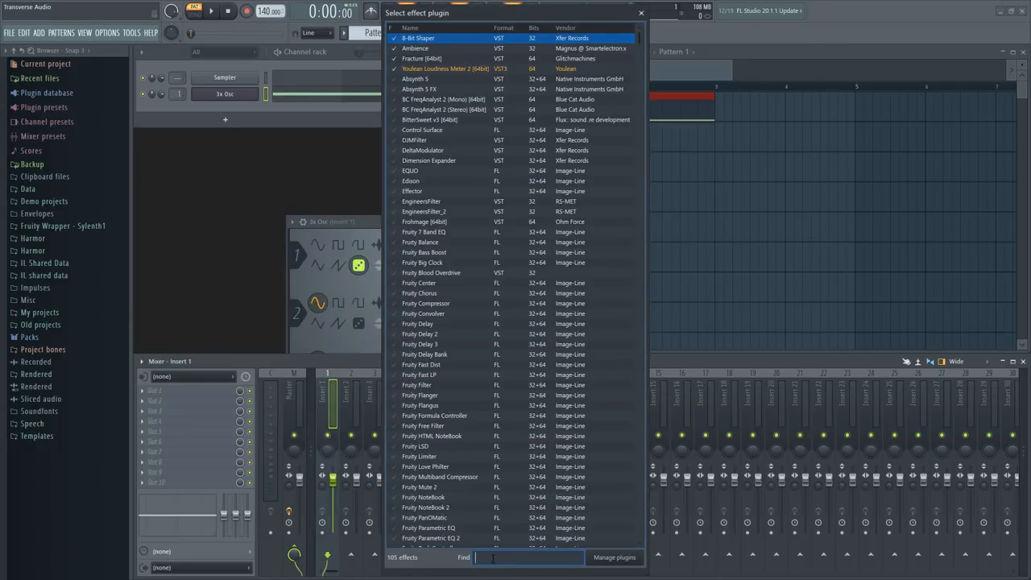
pyautogui.write('free')
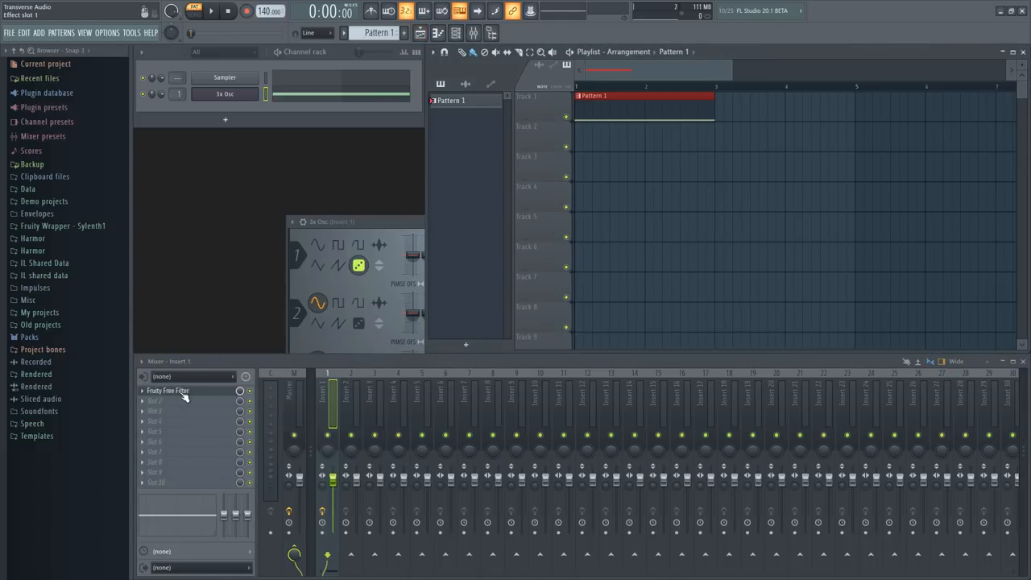
# Open Fruity Free Filter, sweep its cutoff to preview, and leave it at 10 Hz.
pyautogui.click(167, 391)
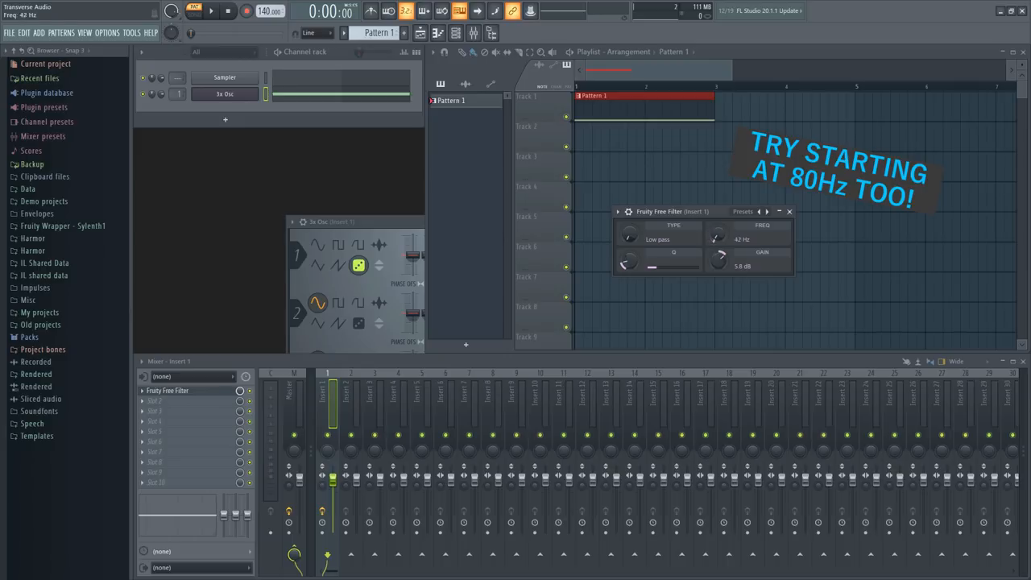
pyautogui.moveTo(717, 239); pyautogui.dragTo(717, 250)
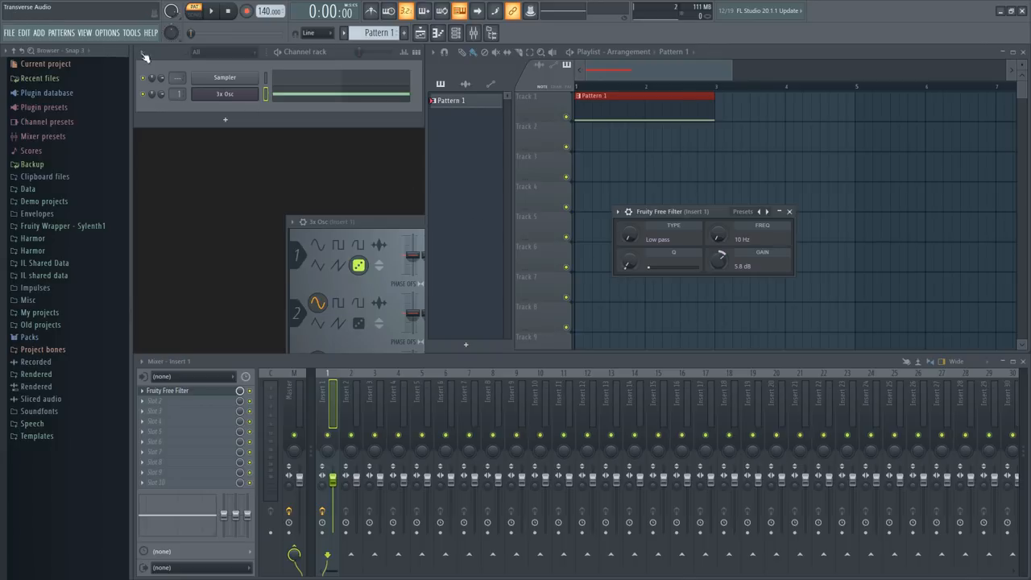
pyautogui.moveTo(492, 229)
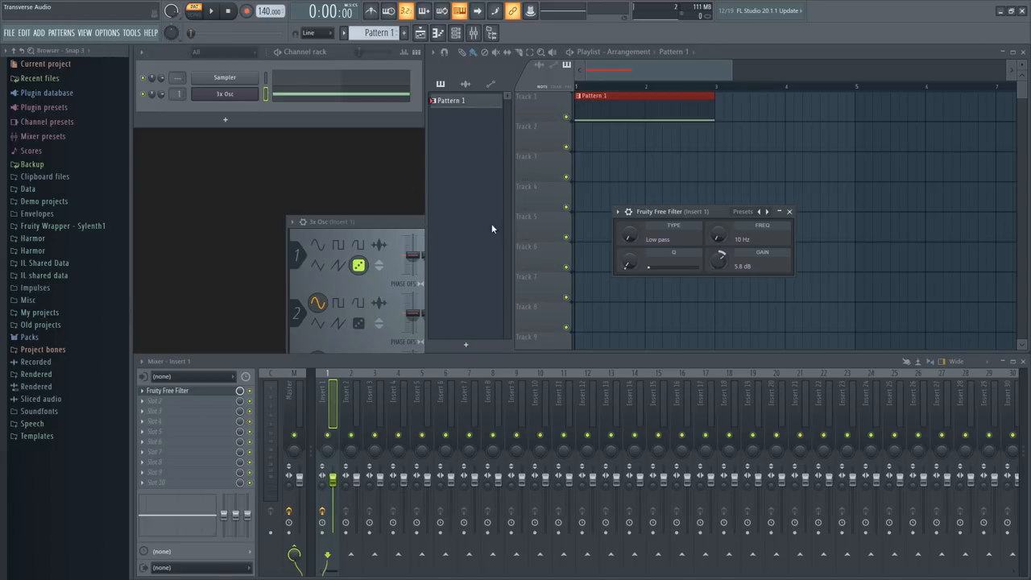
pyautogui.moveTo(716, 234); pyautogui.dragTo(721, 225)
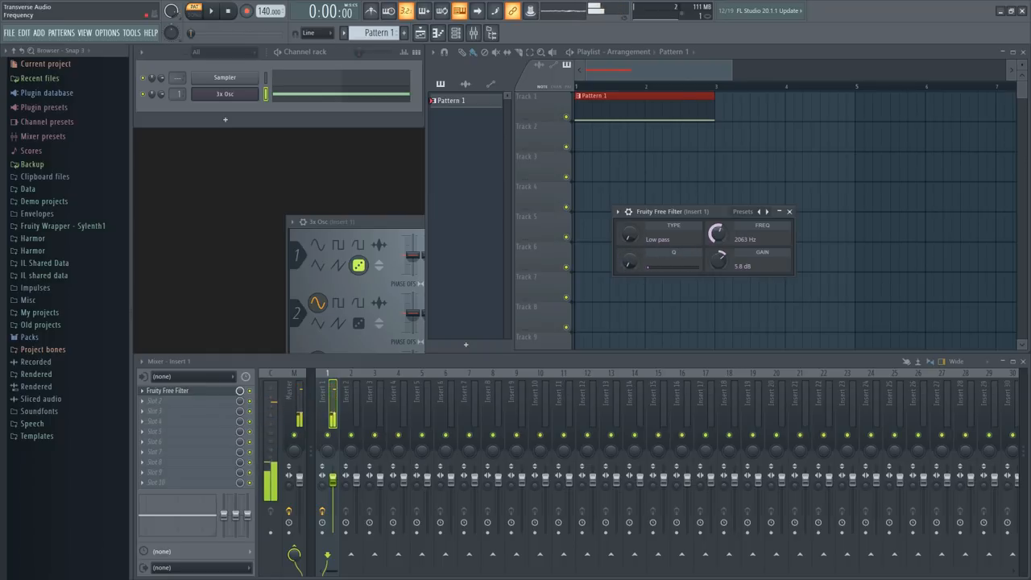
pyautogui.moveTo(717, 234); pyautogui.dragTo(721, 218)
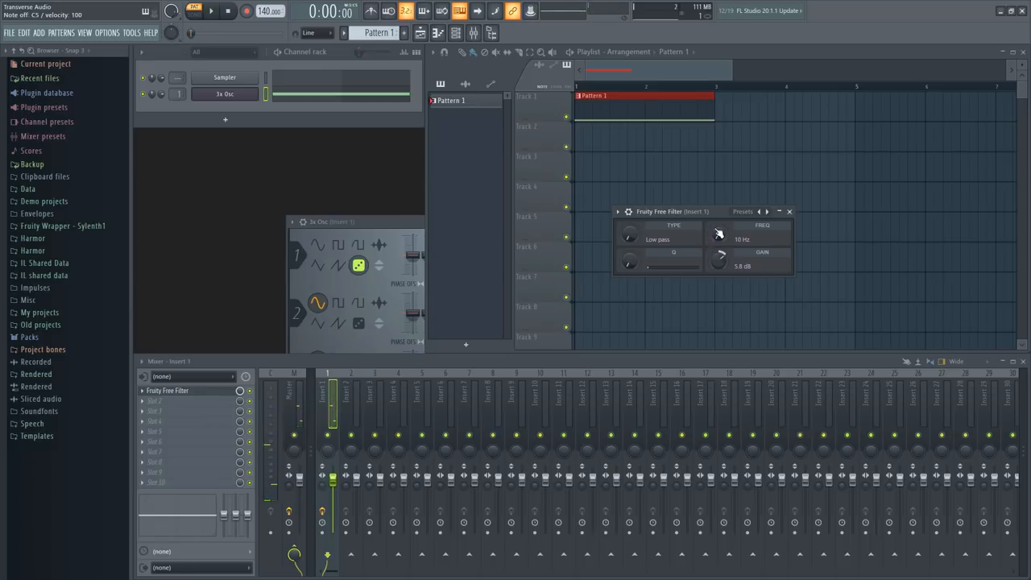
# Create an automation clip from the Free Filter FREQ knob.
pyautogui.rightClick(718, 234)
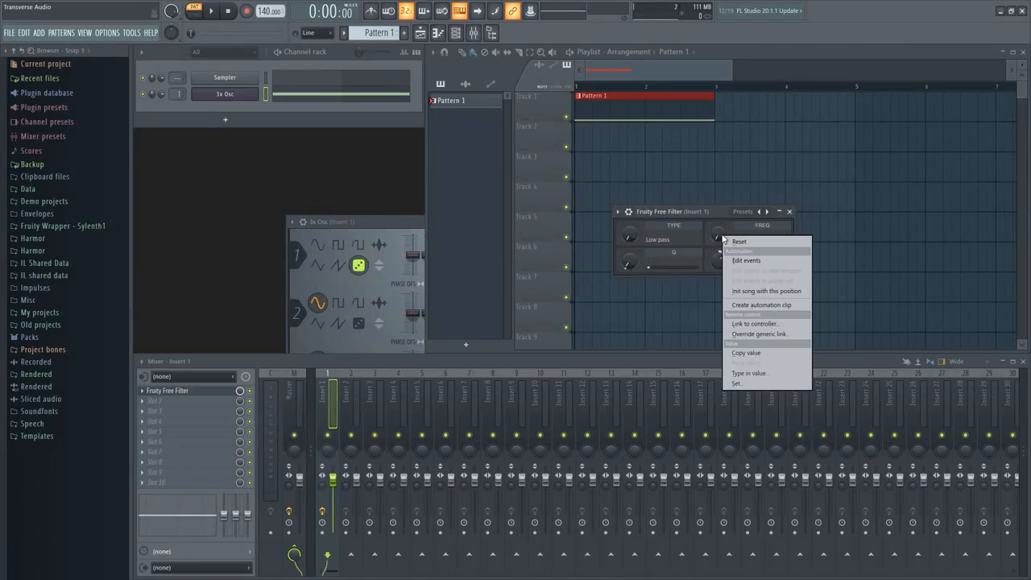
pyautogui.click(761, 304)
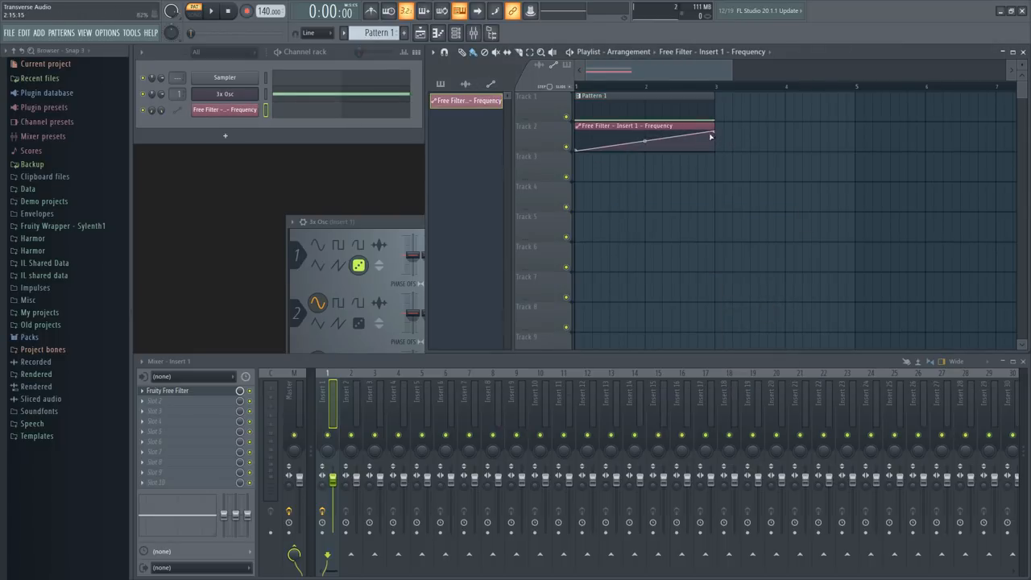
pyautogui.click(211, 11)
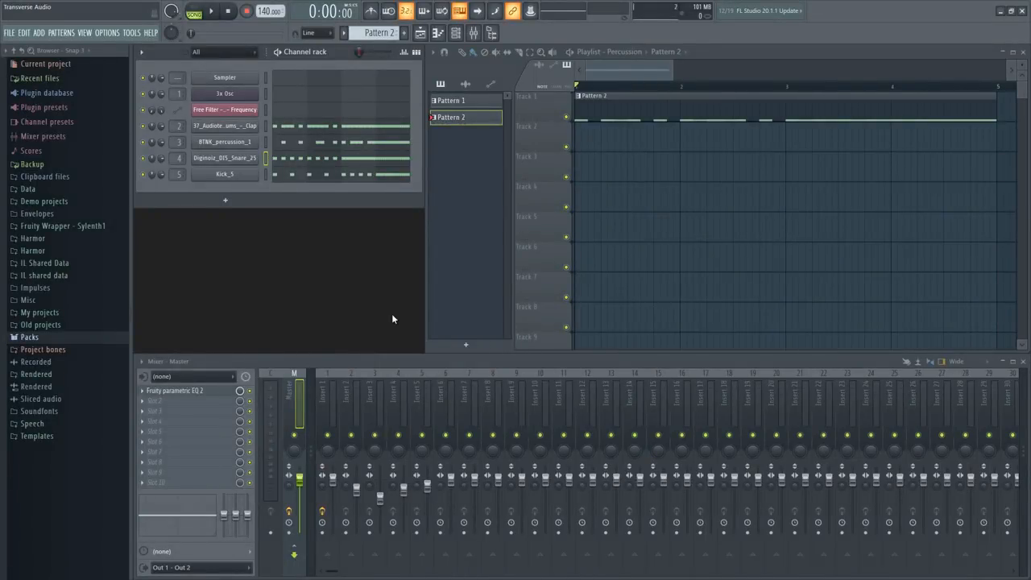
pyautogui.moveTo(379, 317)
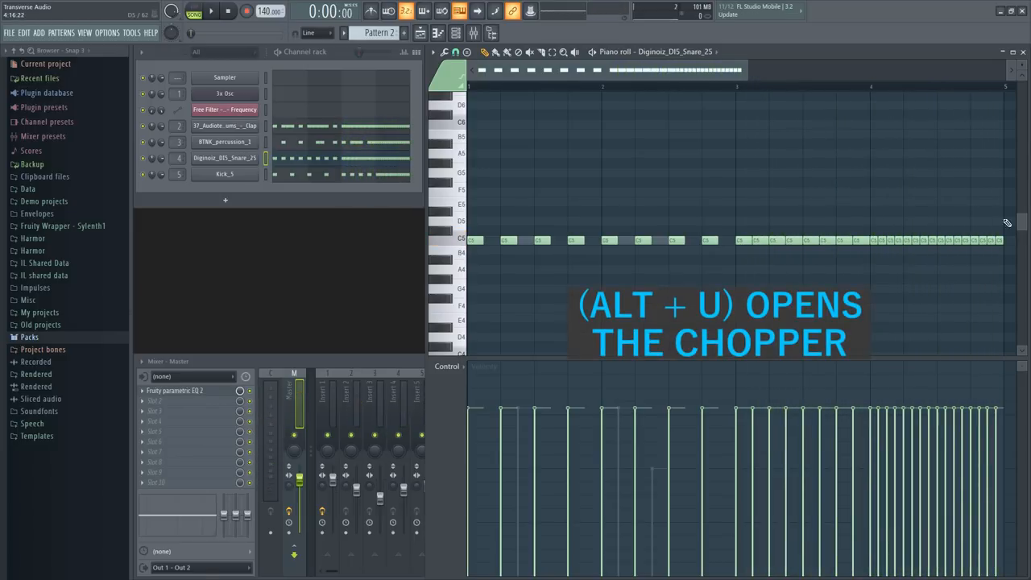
# Chop the Pattern 2 percussion notes with Alt+U into accelerating rolls.
pyautogui.press('alt+u')
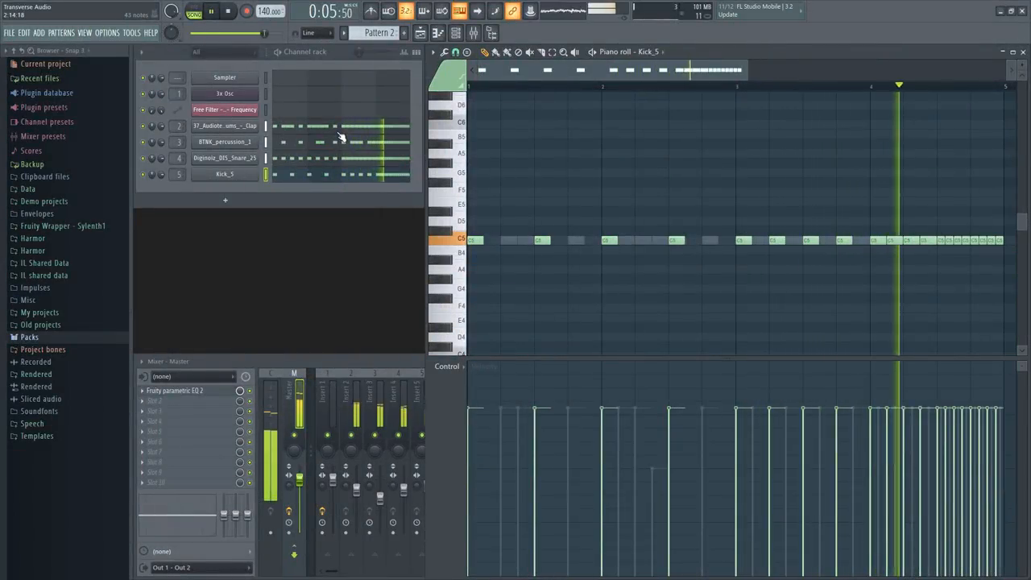
pyautogui.click(227, 10)
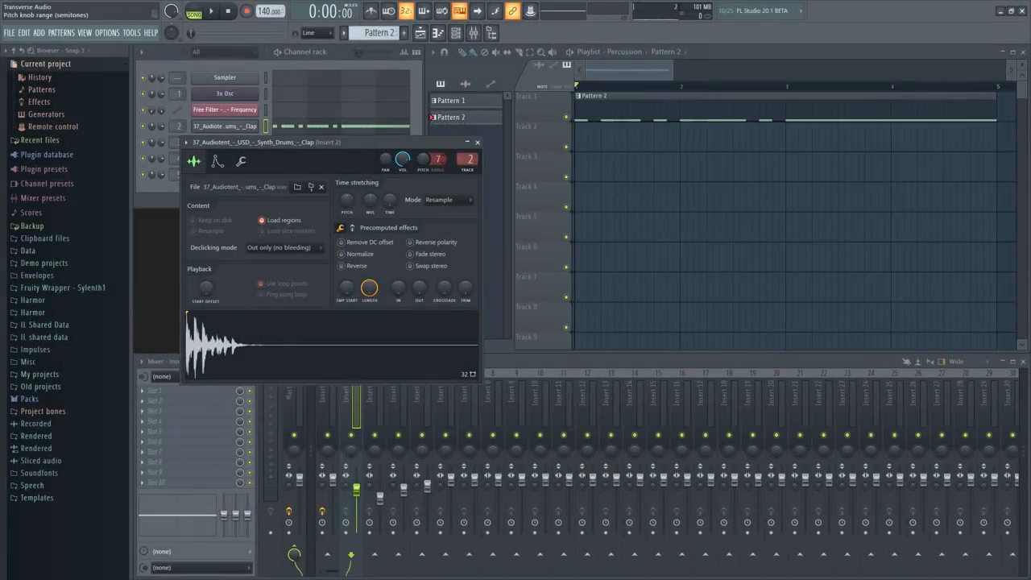
# Raise the clap pitch range to 12 semitones and bring up its pitch automation options.
pyautogui.moveTo(436, 159); pyautogui.dragTo(437, 145)
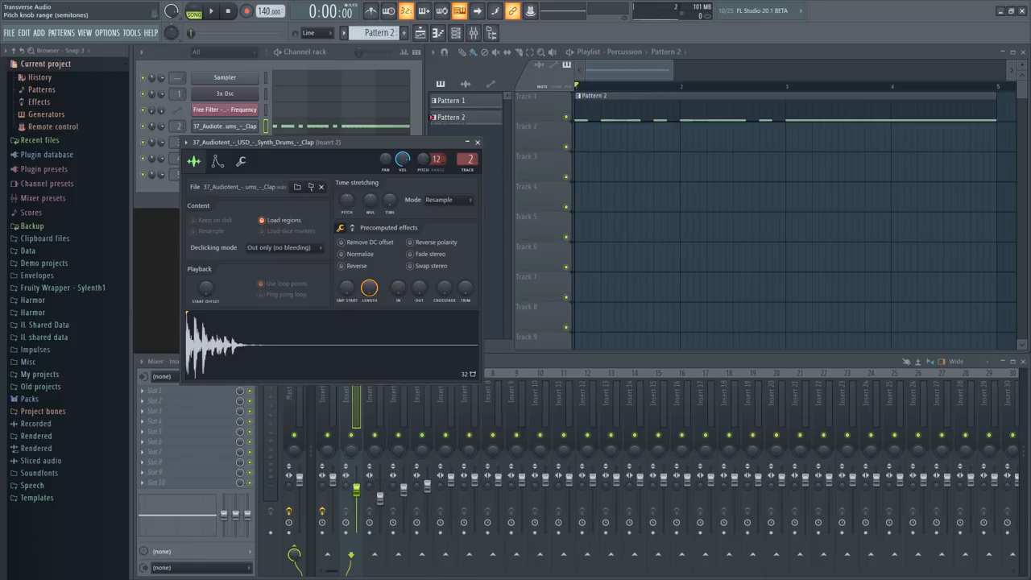
pyautogui.moveTo(437, 159); pyautogui.dragTo(437, 137)
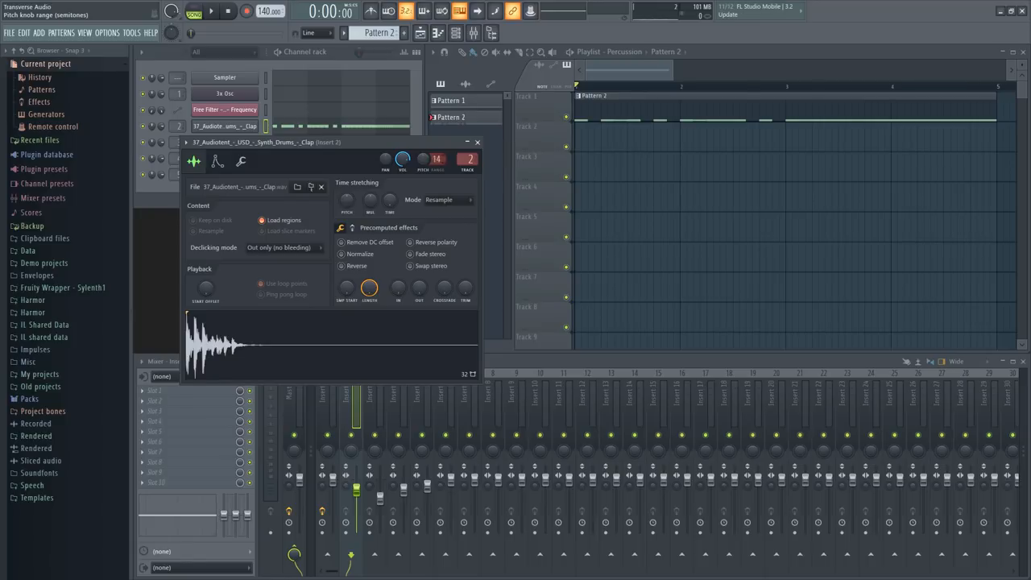
pyautogui.rightClick(423, 159)
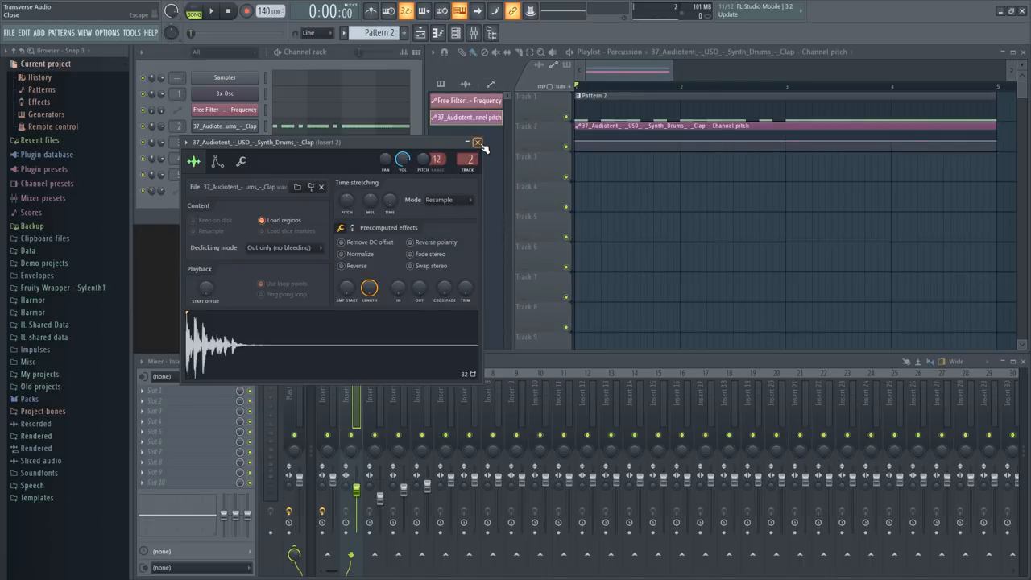
# Close the clap settings and paste values onto the percussion pitch ramp points.
pyautogui.click(477, 142)
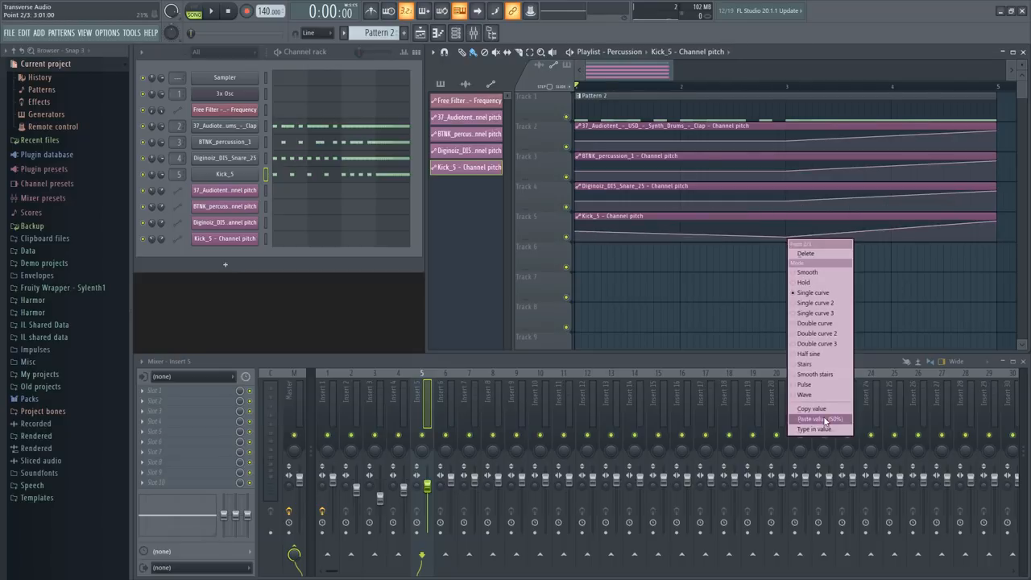
pyautogui.click(819, 418)
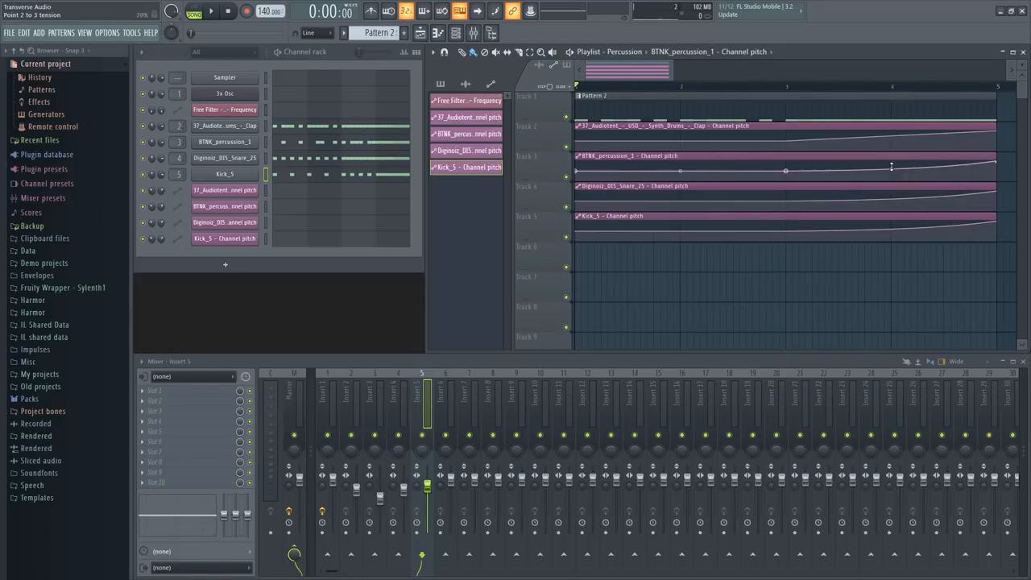
pyautogui.click(211, 11)
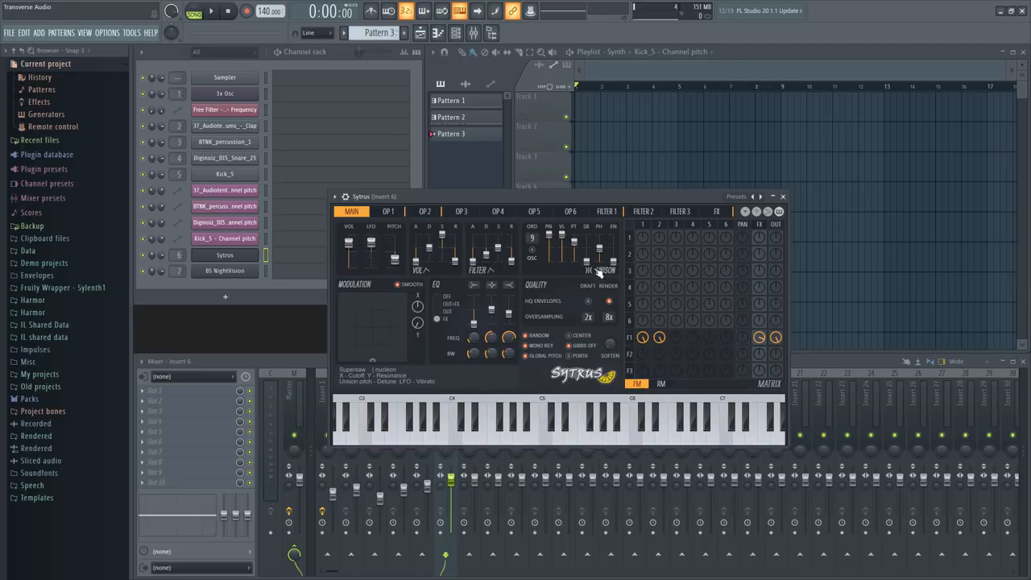
# Add a Sylenth1 channel with the BS NightVision preset to Pattern 3.
pyautogui.click(605, 211)
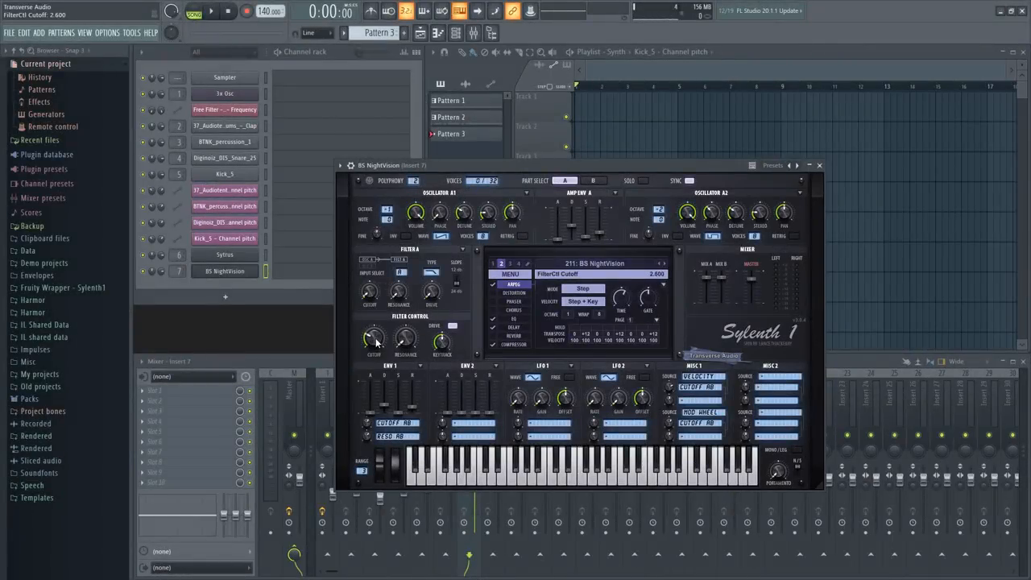
# Tweak the BS NightVision filter cutoff and create its automation clip via Last tweaked.
pyautogui.click(131, 32)
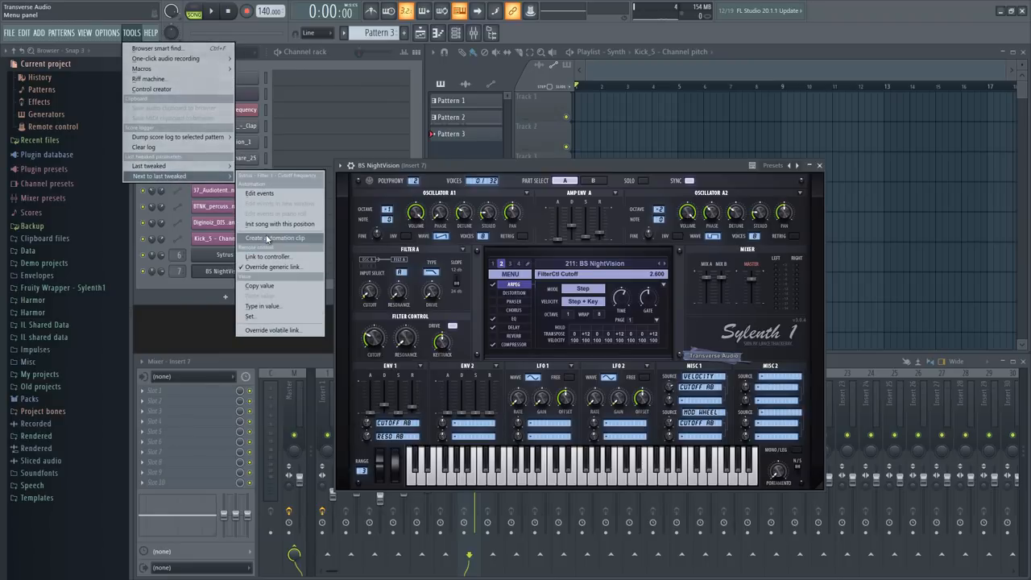
pyautogui.click(274, 238)
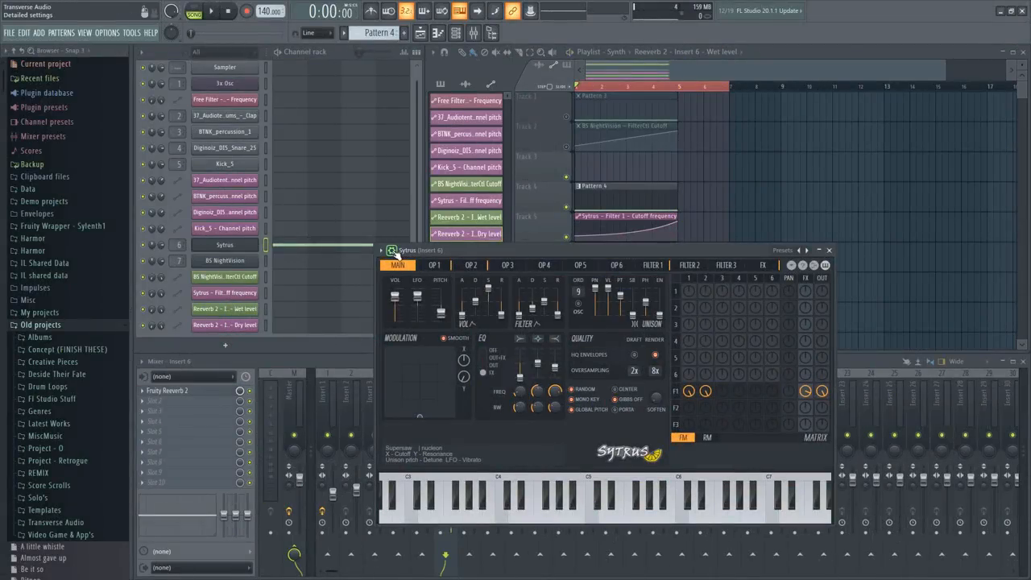
# Open the Sytrus channel settings and set the arpeggiator direction to up.
pyautogui.click(413, 269)
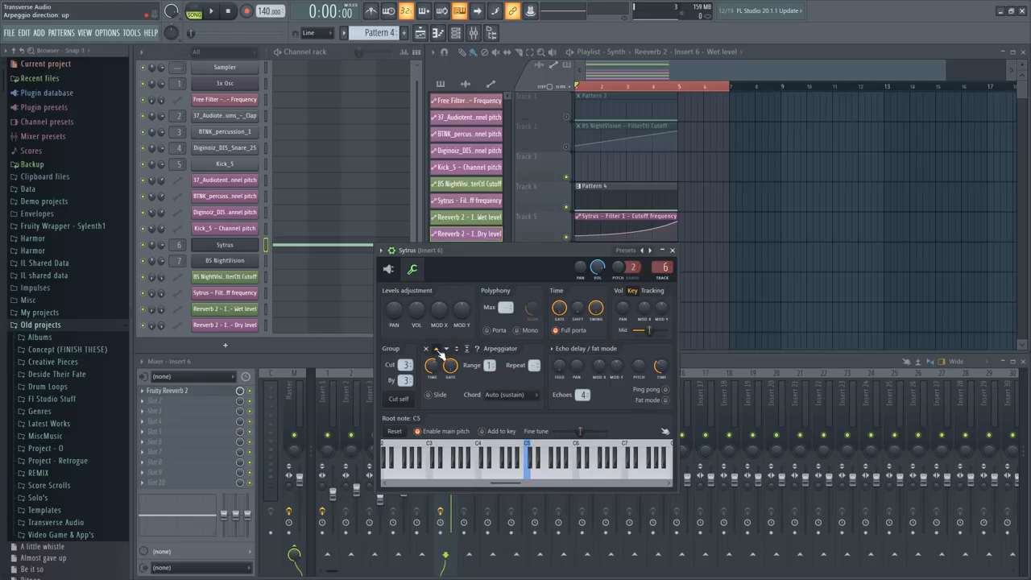
pyautogui.click(499, 395)
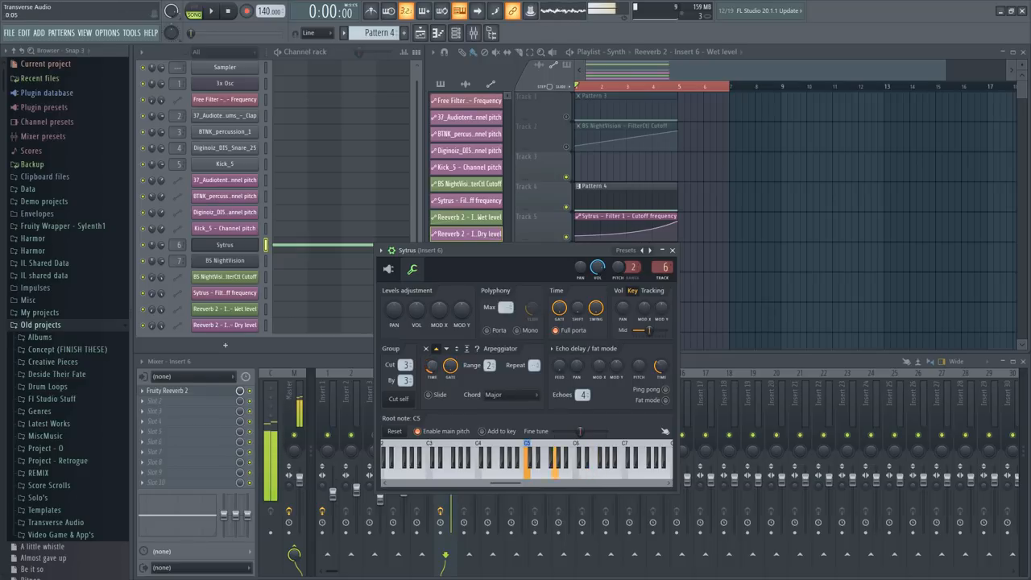
# Create an automation clip from the Sytrus Arpeggiator Time knob's right-click menu.
pyautogui.rightClick(431, 364)
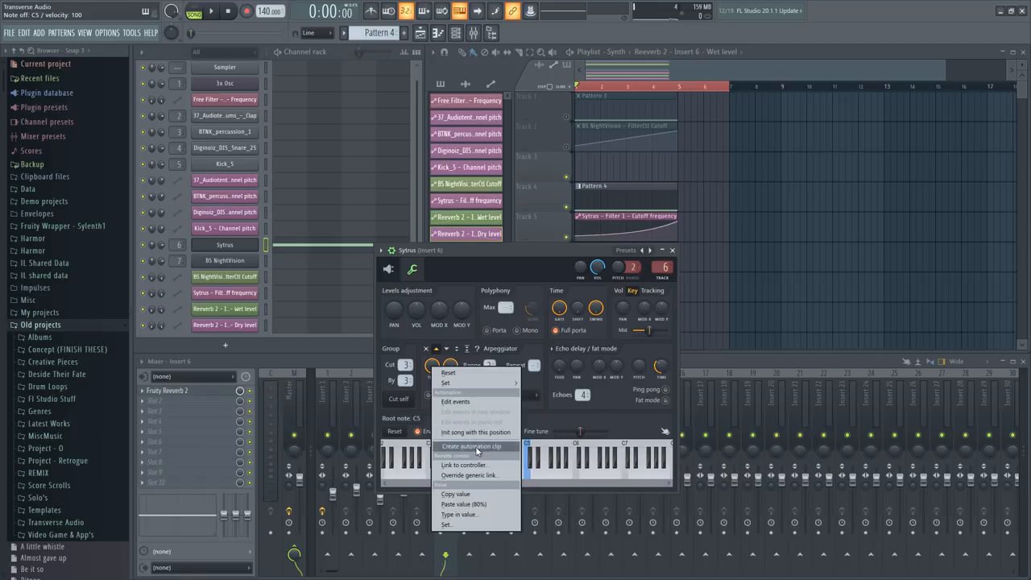
pyautogui.click(471, 445)
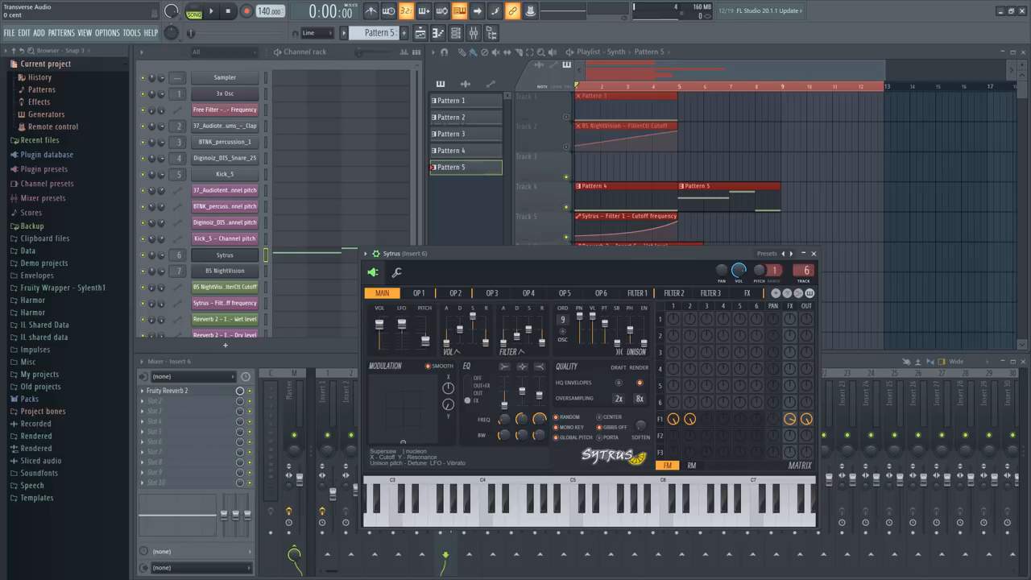
# Drag the Sytrus pitch range value up to 24 semitones.
pyautogui.moveTo(772, 270); pyautogui.dragTo(771, 258)
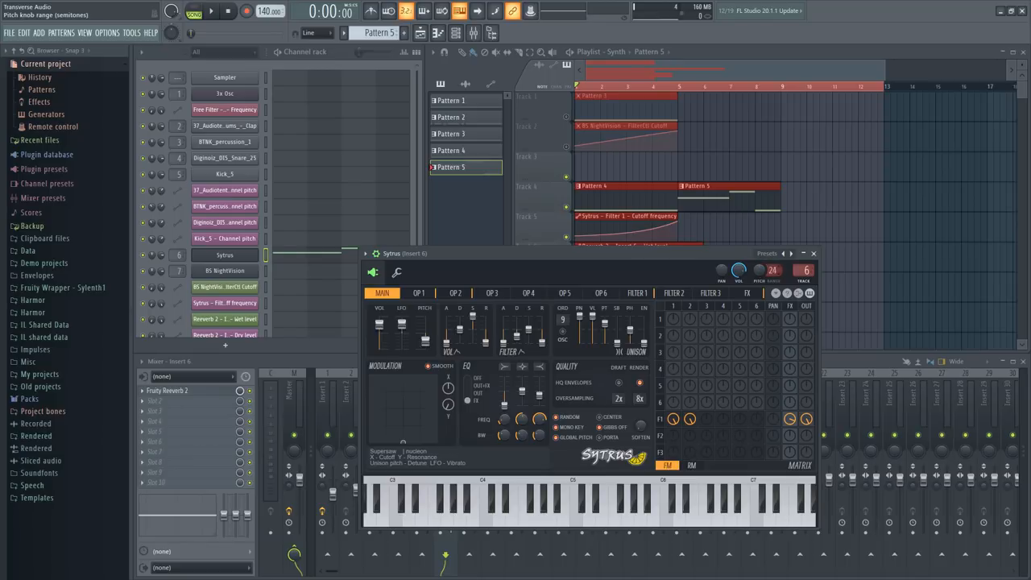